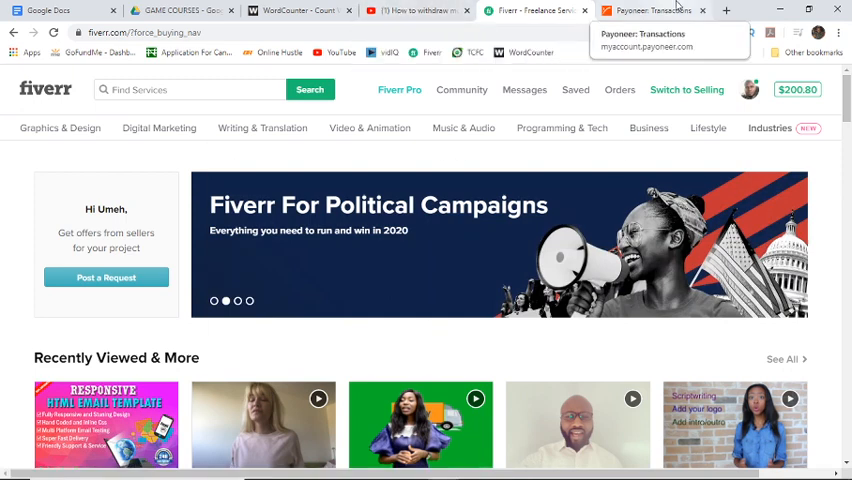
Open a fresh browser tab and load the YouTube home page
{"action": "left_click", "coordinate": [726, 10]}
{"action": "type", "text": "youtube.com"}
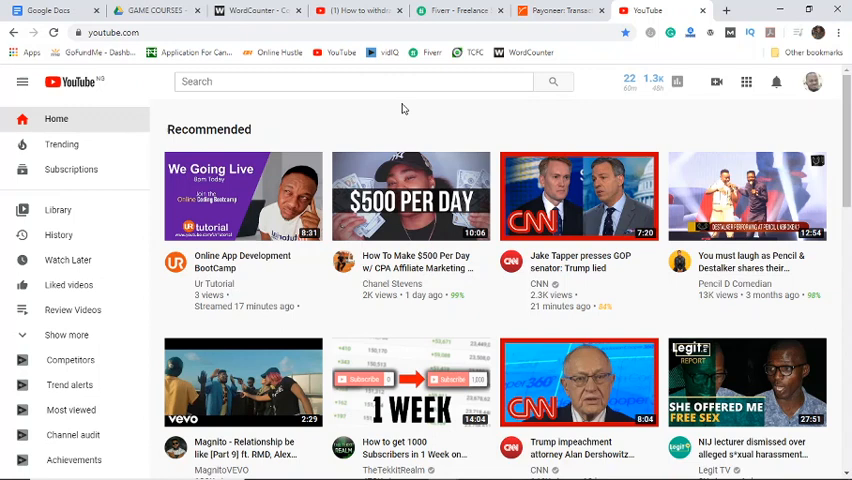
{"action": "mouse_move", "coordinate": [489, 151]}
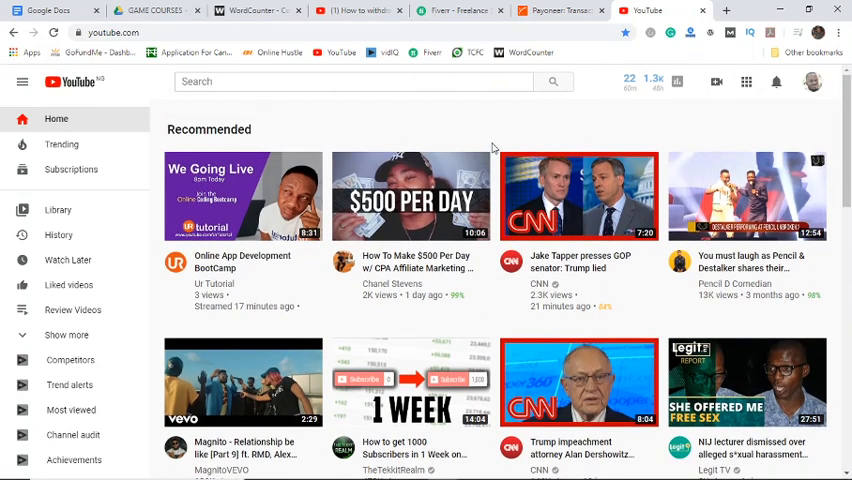
{"action": "mouse_move", "coordinate": [500, 170]}
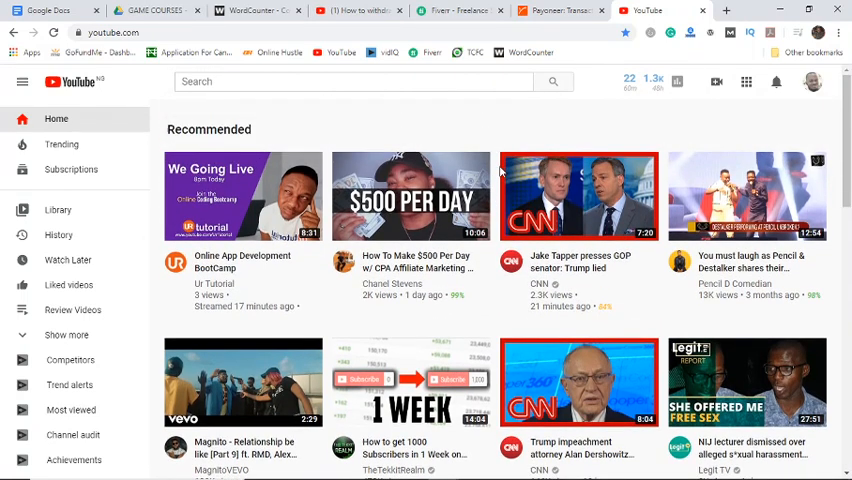
{"action": "mouse_move", "coordinate": [810, 95]}
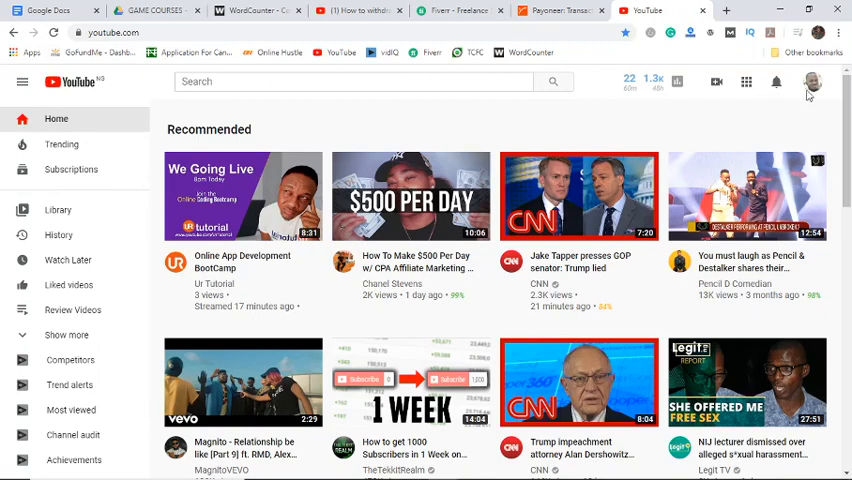
Enter the OnlineHustleTV channel address to load its YouTube channel page
{"action": "left_click", "coordinate": [813, 83]}
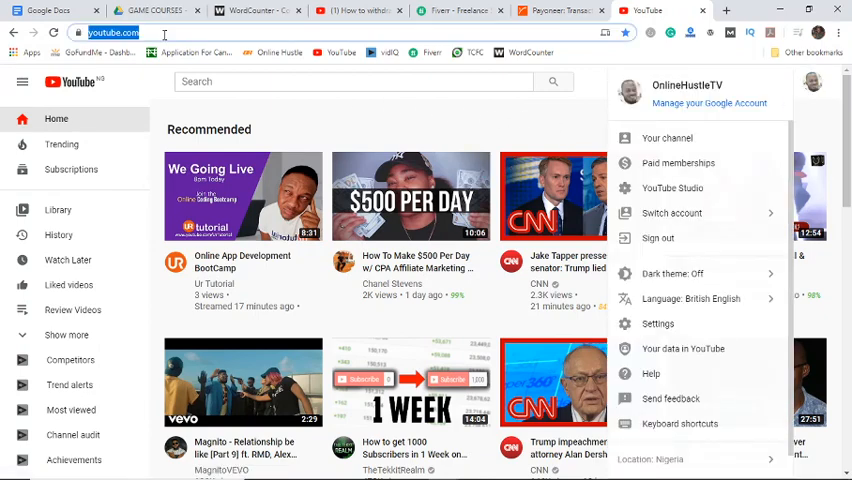
{"action": "left_click", "coordinate": [150, 32]}
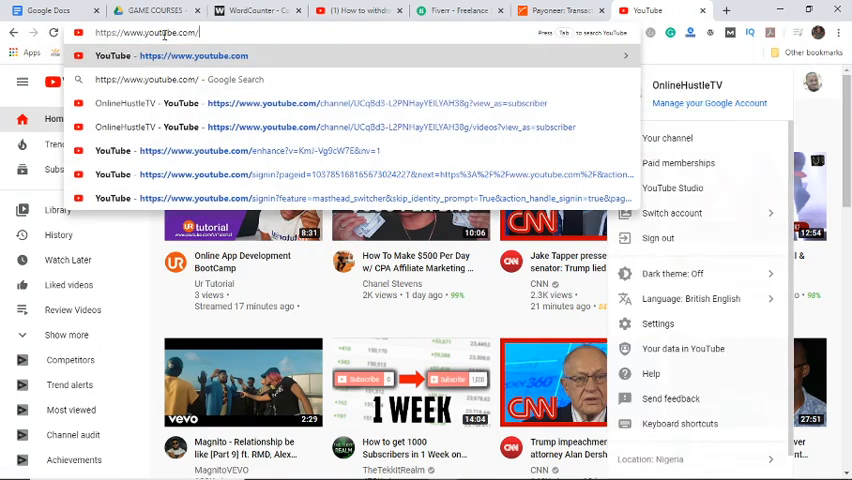
{"action": "type", "text": "onlinehustletv"}
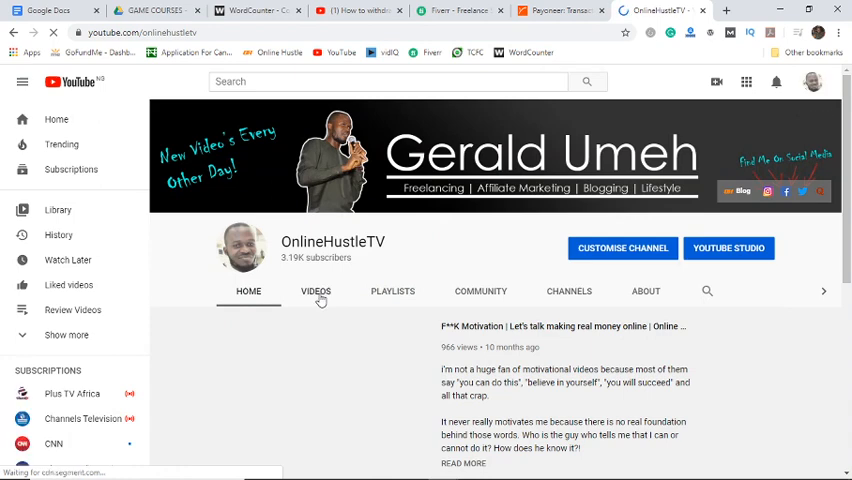
Browse OnlineHustleTV's Videos tab, scrolling through its Fiverr and Payoneer tutorials
{"action": "left_click", "coordinate": [315, 291]}
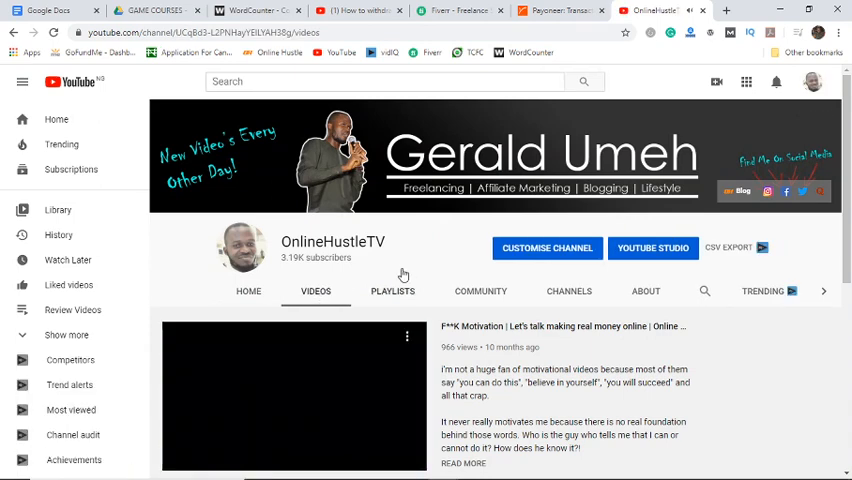
{"action": "scroll", "scroll_direction": "down", "scroll_amount": 3}
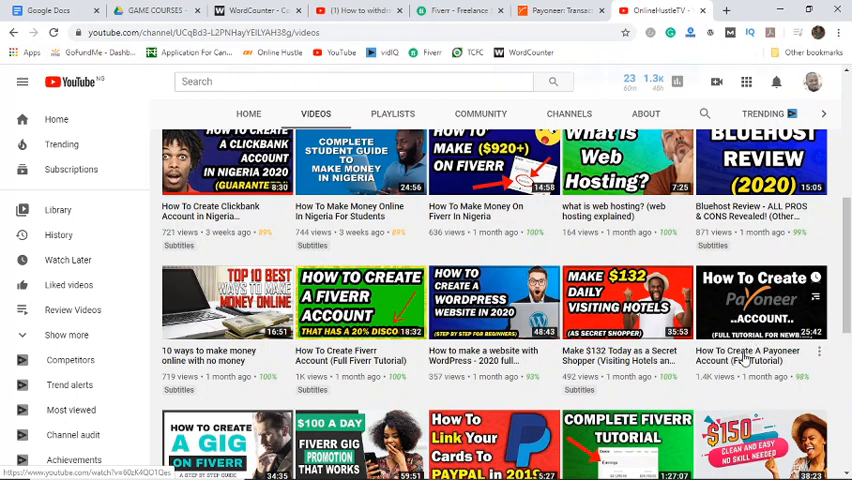
{"action": "mouse_move", "coordinate": [747, 355]}
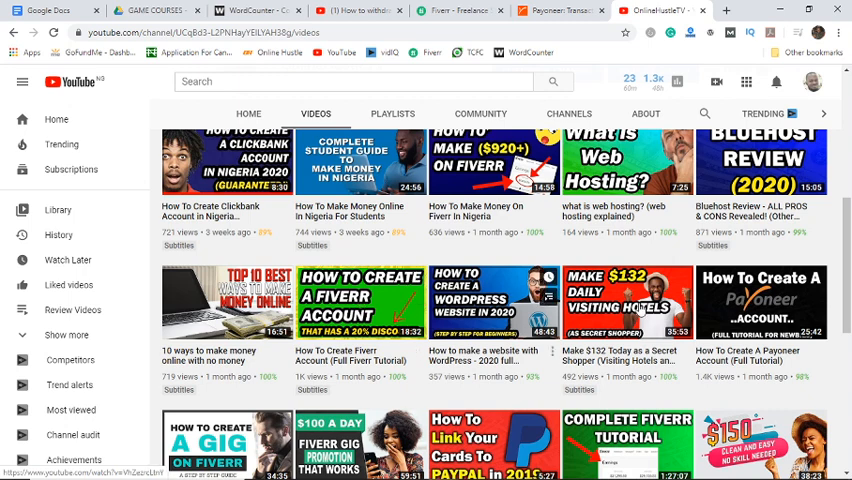
{"action": "left_click", "coordinate": [455, 11]}
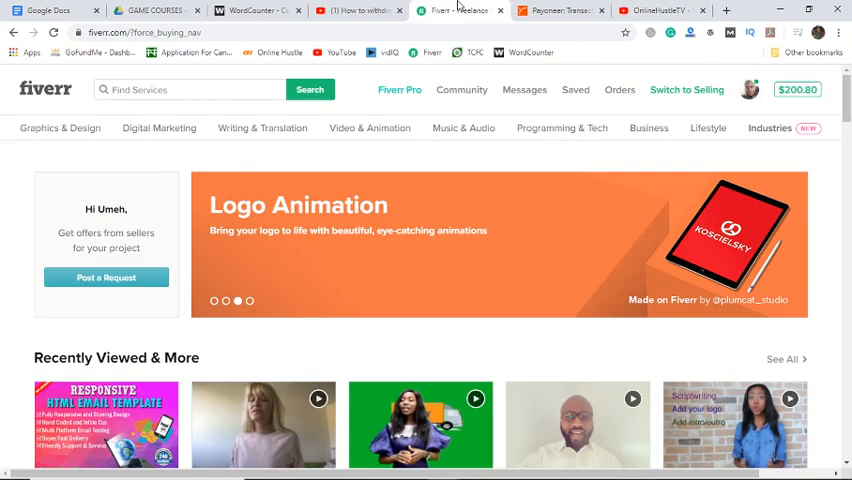
{"action": "mouse_move", "coordinate": [450, 172]}
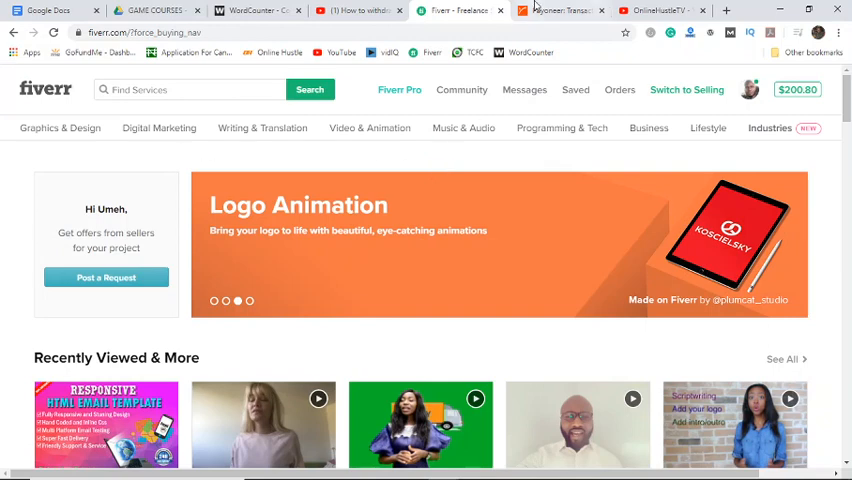
{"action": "left_click", "coordinate": [560, 11]}
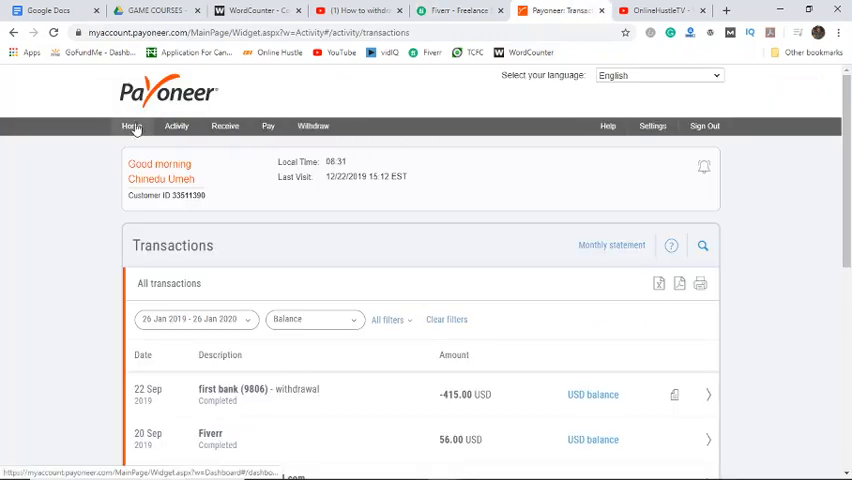
{"action": "left_click", "coordinate": [132, 126]}
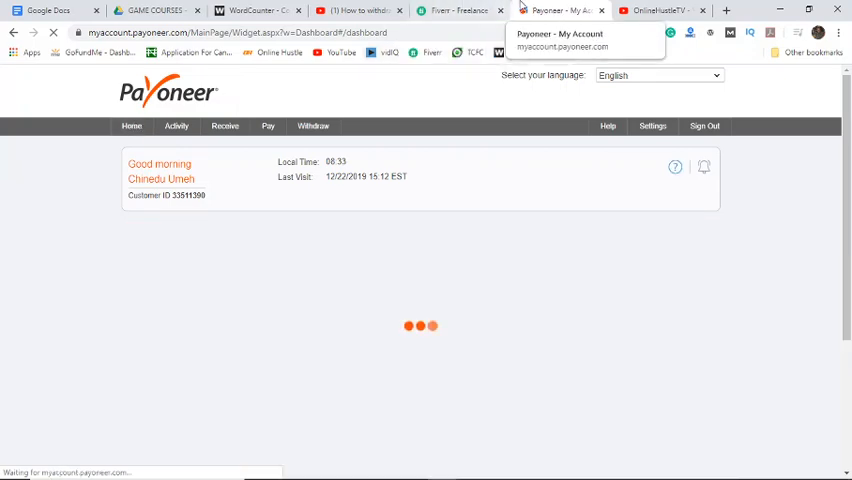
{"action": "left_click", "coordinate": [455, 10]}
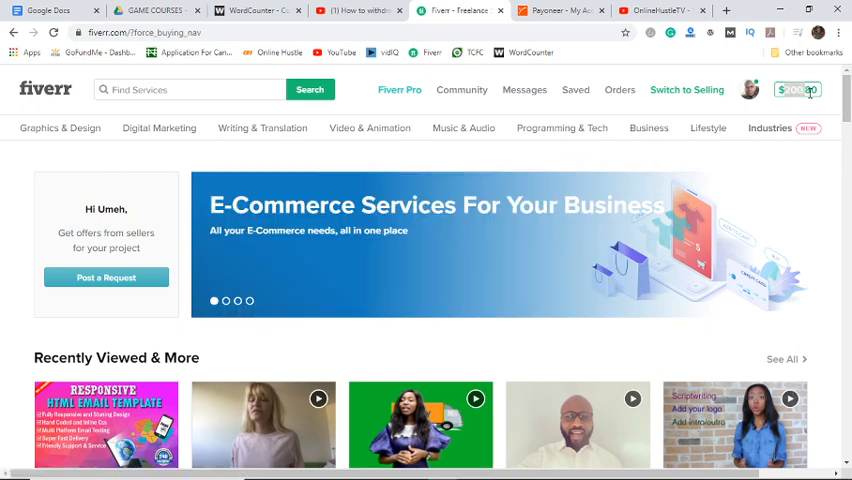
{"action": "left_click", "coordinate": [560, 11]}
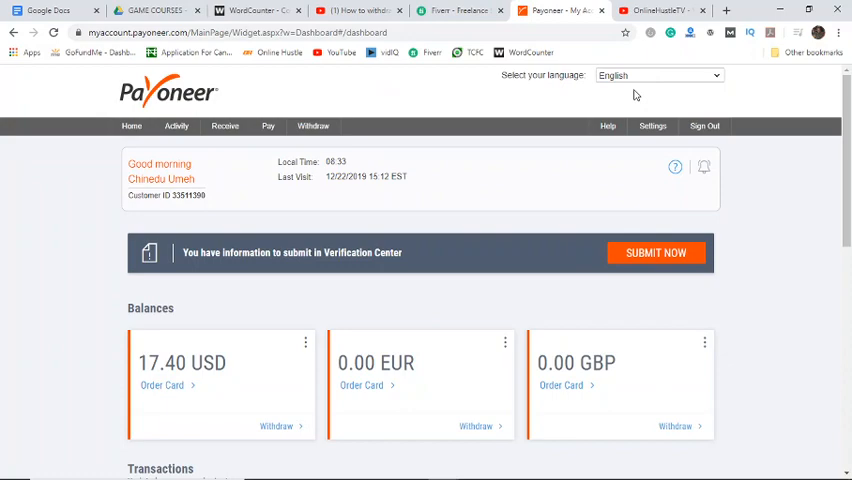
{"action": "left_click", "coordinate": [458, 10]}
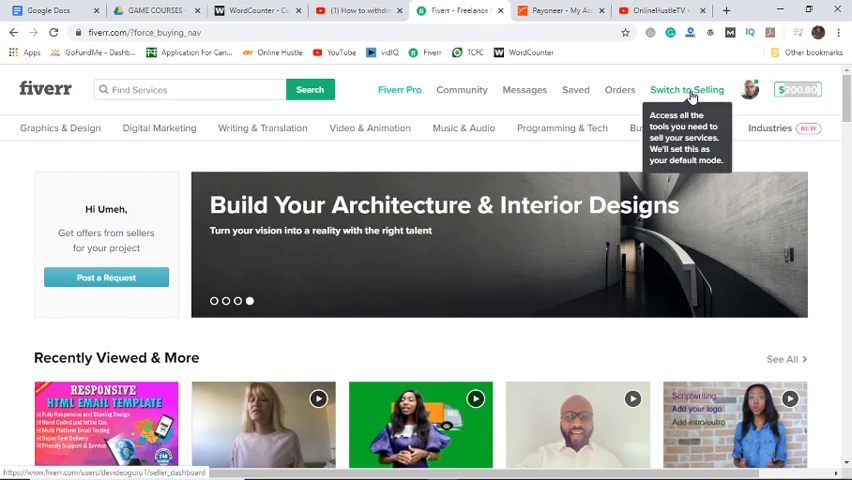
Switch Fiverr to selling mode, showing the $10 active order and $200.80 balance
{"action": "left_click", "coordinate": [687, 89]}
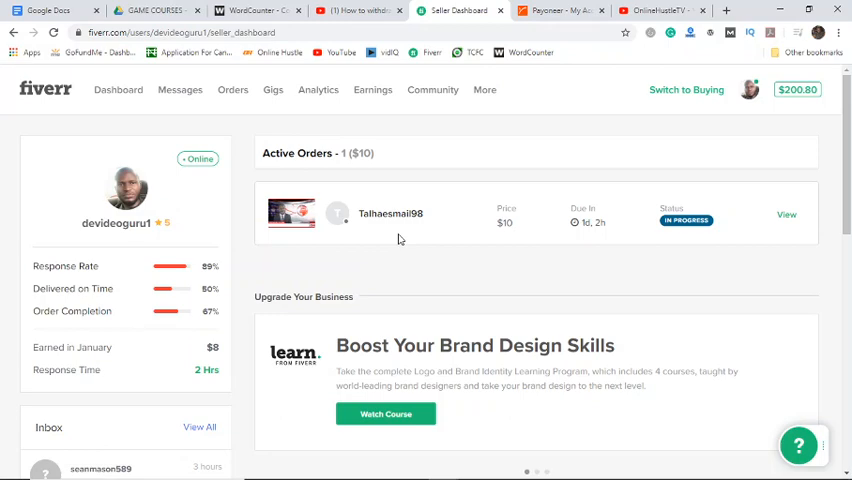
{"action": "mouse_move", "coordinate": [639, 150]}
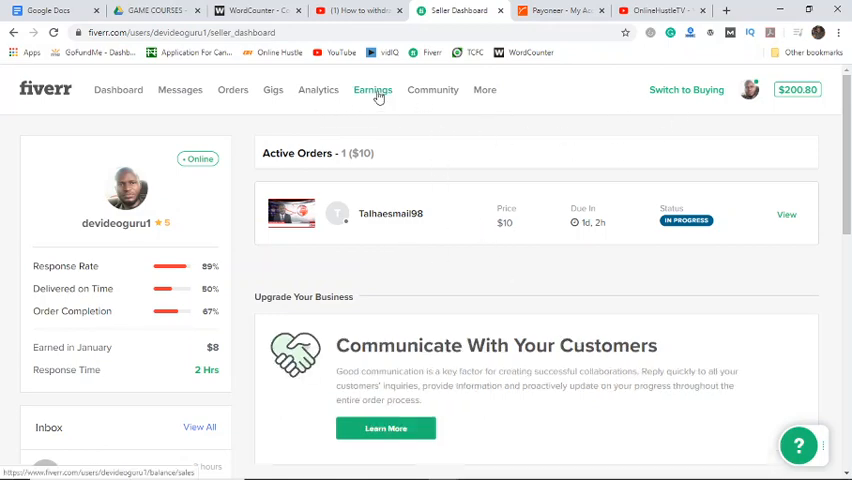
Withdraw $200.80 from Earnings to the Fiverr Revenue Card and close the confirmation
{"action": "left_click", "coordinate": [372, 89]}
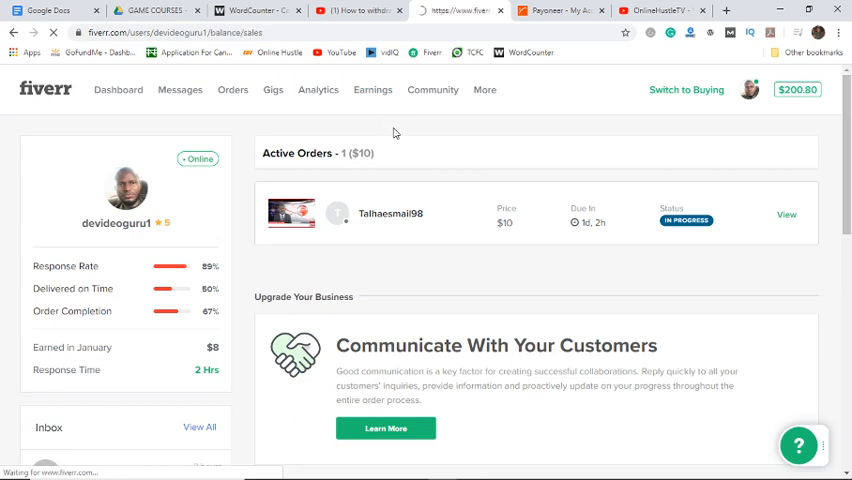
{"action": "left_click", "coordinate": [372, 90]}
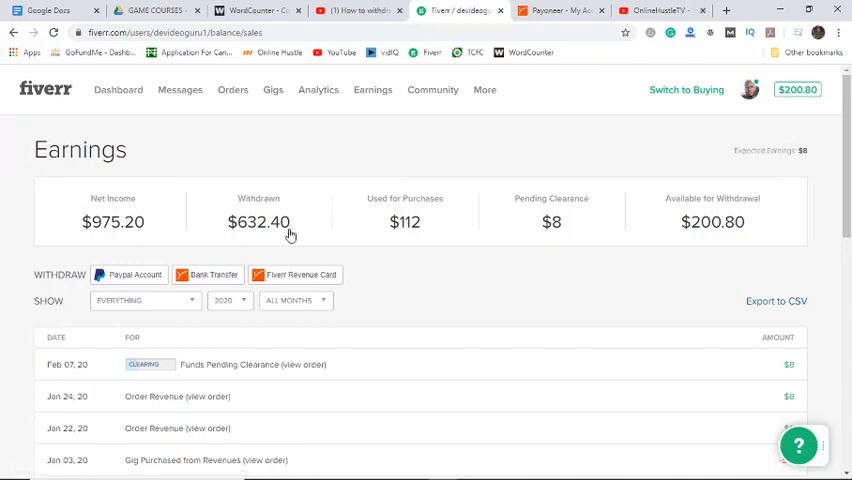
{"action": "mouse_move", "coordinate": [427, 235]}
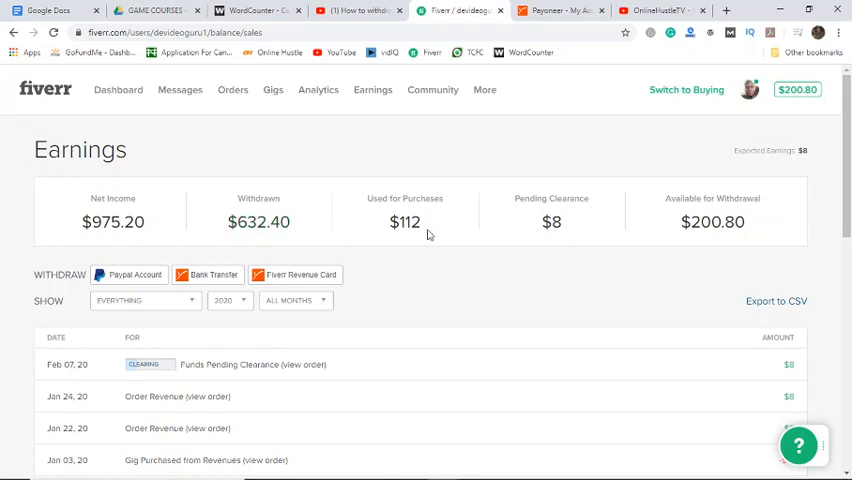
{"action": "mouse_move", "coordinate": [386, 180]}
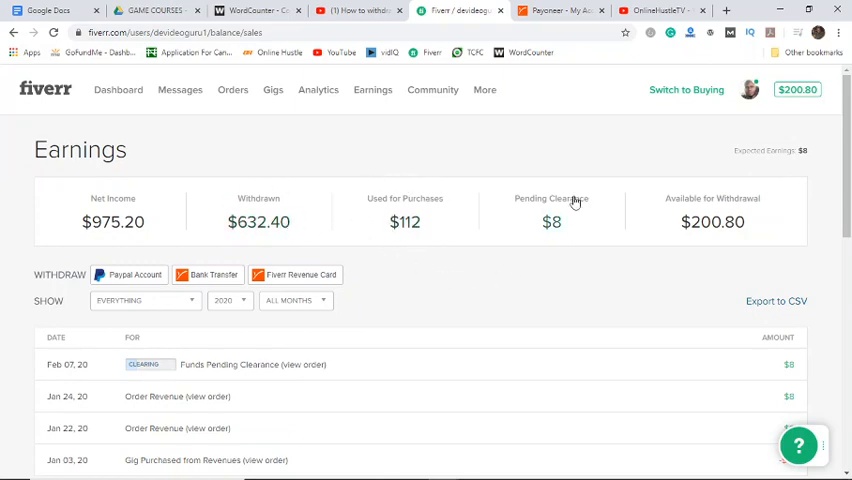
{"action": "mouse_move", "coordinate": [328, 266]}
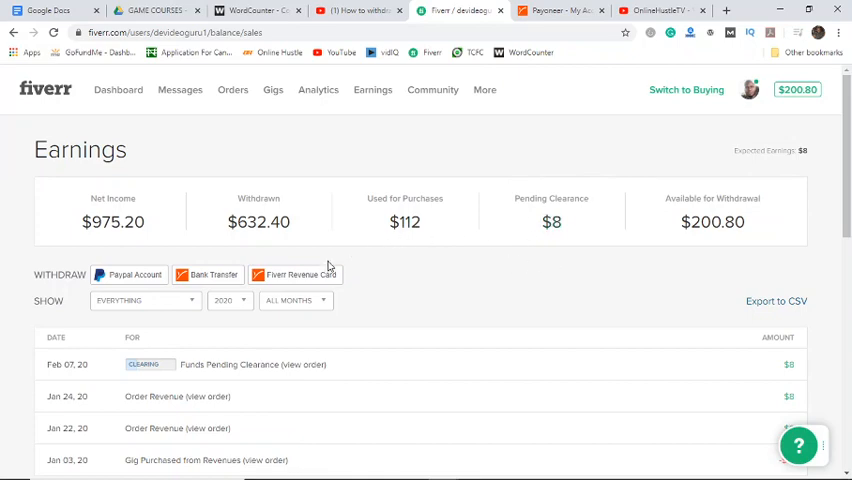
{"action": "mouse_move", "coordinate": [291, 281]}
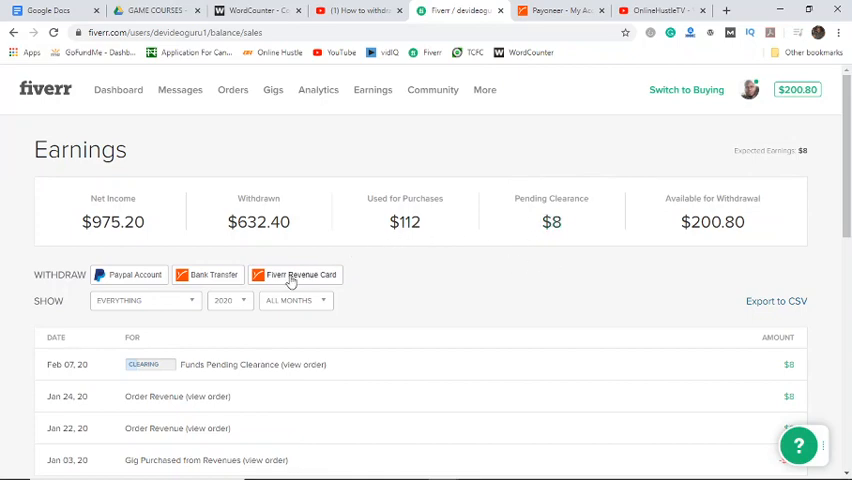
{"action": "left_click", "coordinate": [294, 274]}
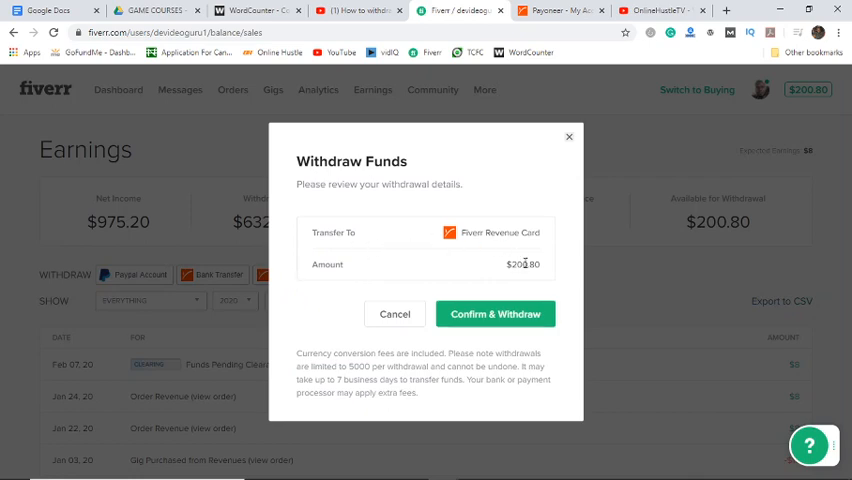
{"action": "mouse_move", "coordinate": [543, 267]}
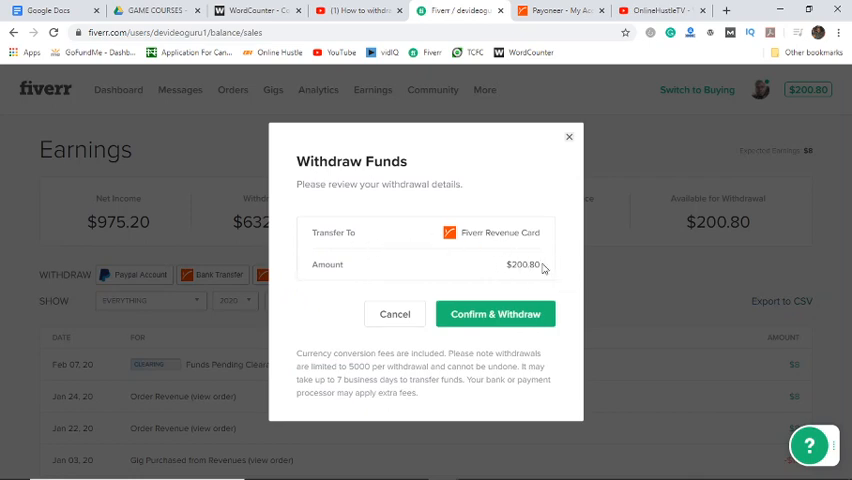
{"action": "left_click", "coordinate": [495, 314]}
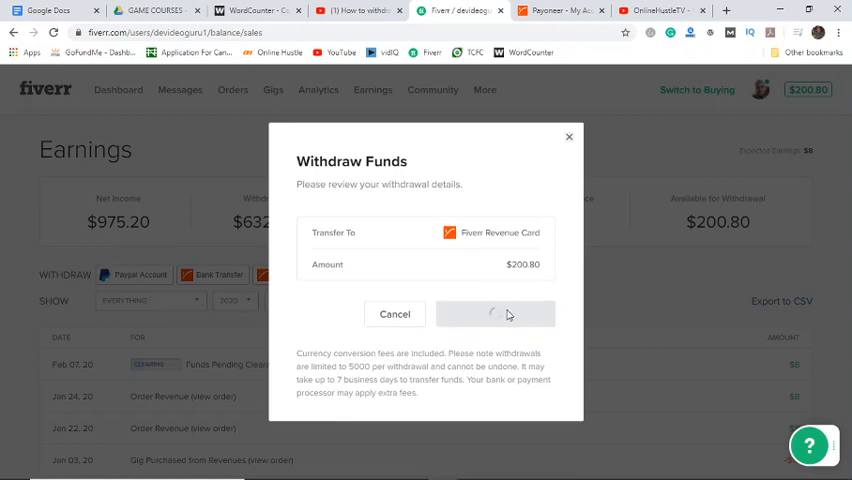
{"action": "left_click", "coordinate": [496, 314]}
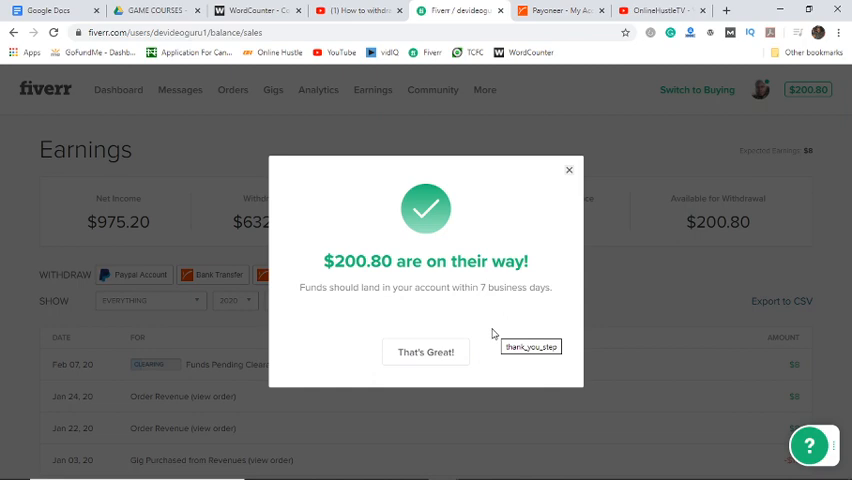
{"action": "left_click", "coordinate": [425, 352]}
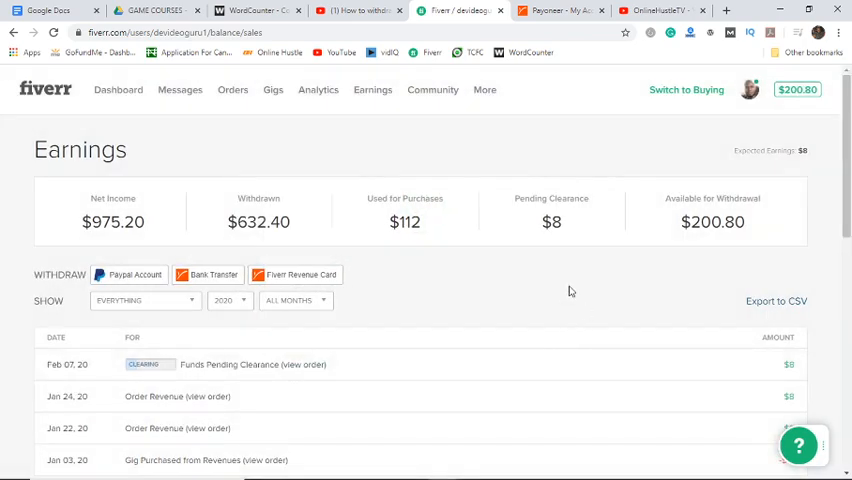
{"action": "mouse_move", "coordinate": [708, 150]}
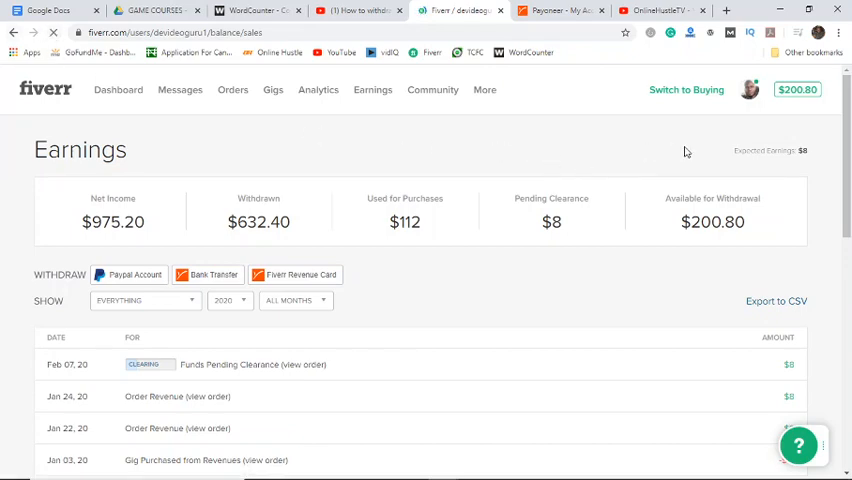
{"action": "left_click", "coordinate": [208, 237]}
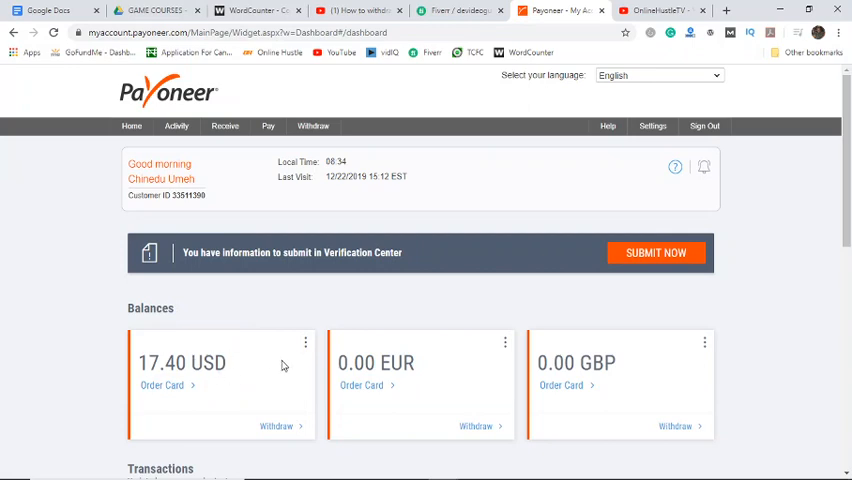
Reload the Payoneer dashboard to refresh the Balances cards
{"action": "left_click", "coordinate": [176, 125]}
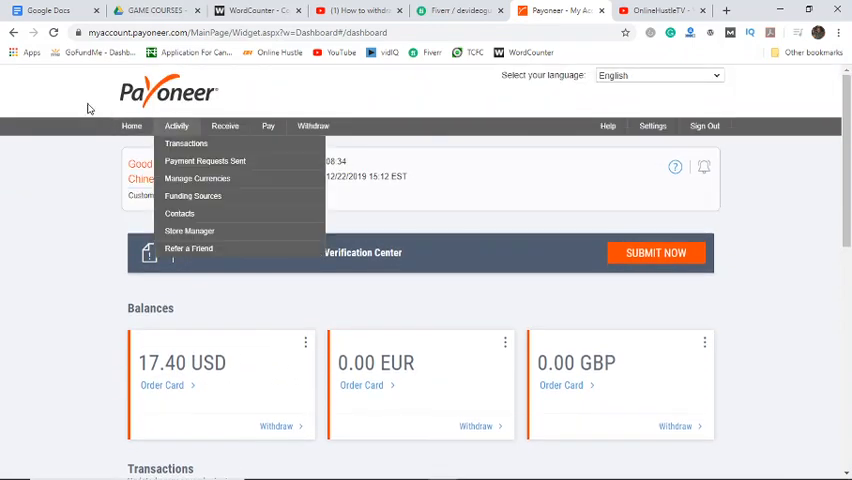
{"action": "mouse_move", "coordinate": [270, 166]}
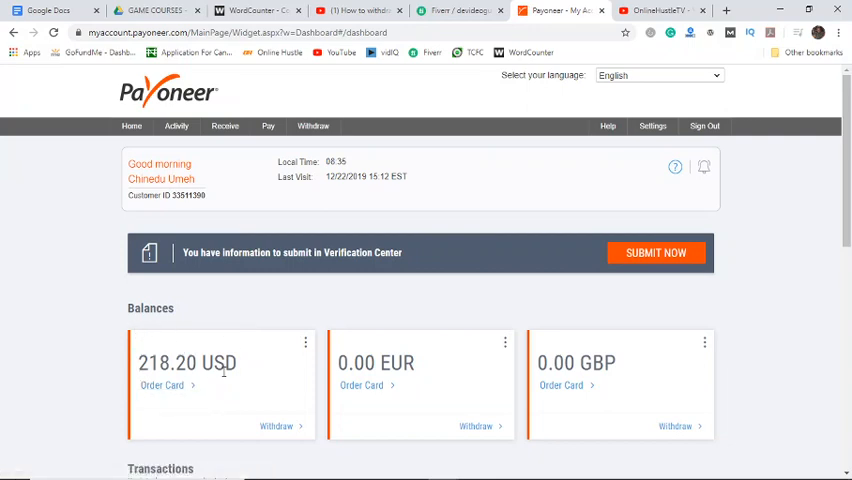
{"action": "mouse_move", "coordinate": [209, 333]}
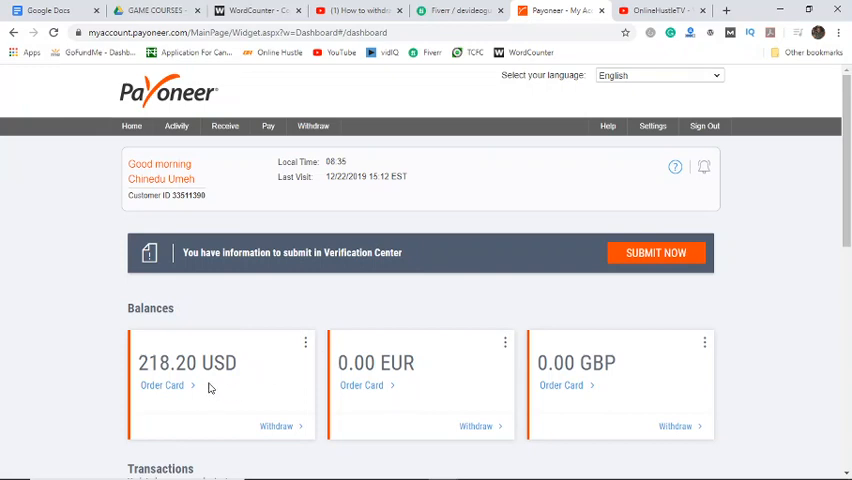
{"action": "mouse_move", "coordinate": [279, 373]}
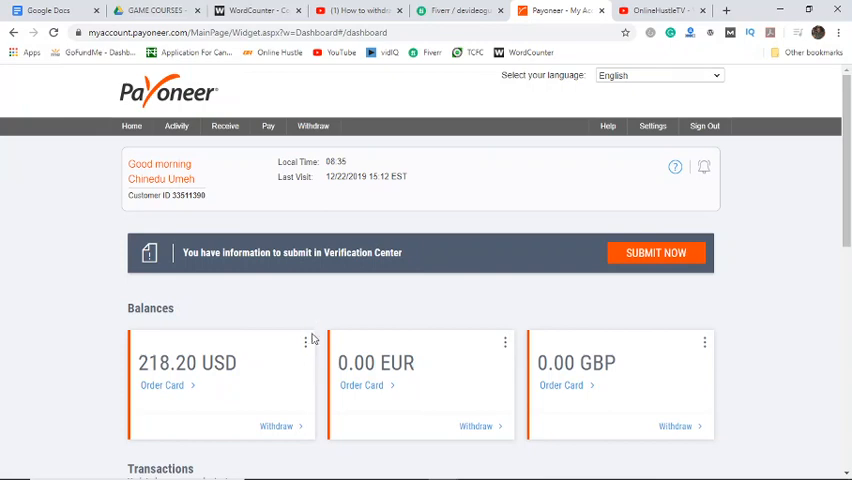
{"action": "mouse_move", "coordinate": [333, 322]}
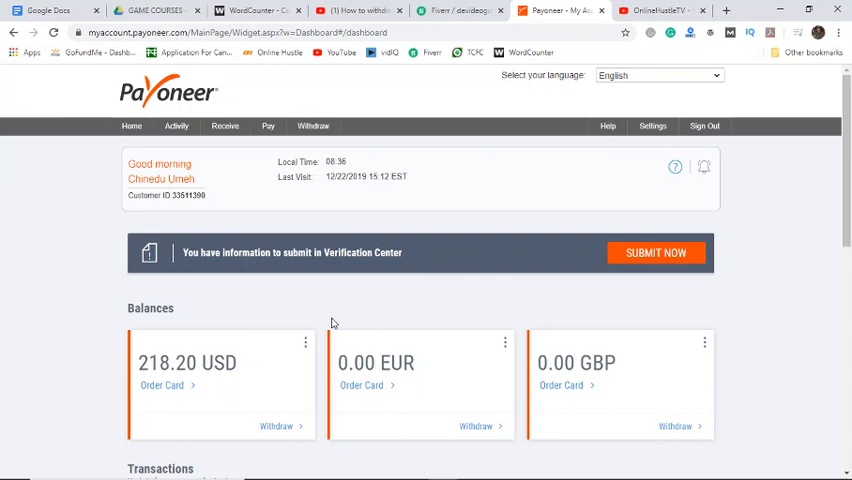
Find the incoming 200.80 USD Fiverr payment under Payoneer's Upcoming transactions
{"action": "scroll", "scroll_direction": "down", "scroll_amount": 3}
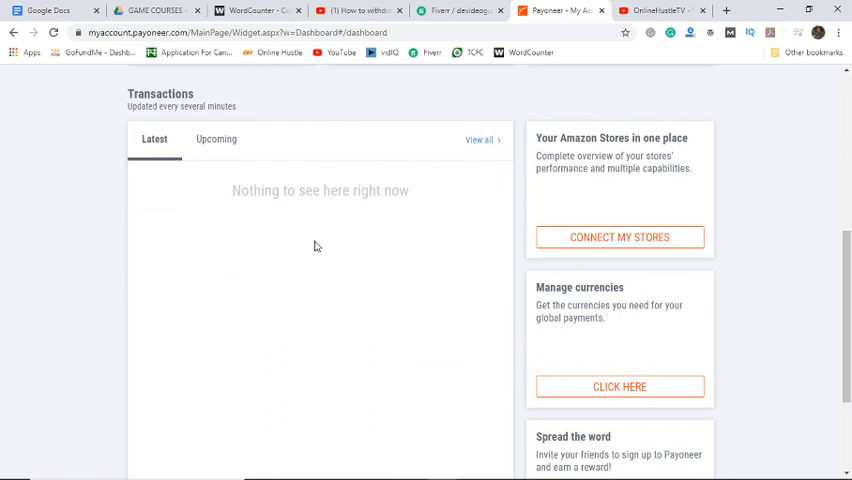
{"action": "left_click", "coordinate": [216, 139]}
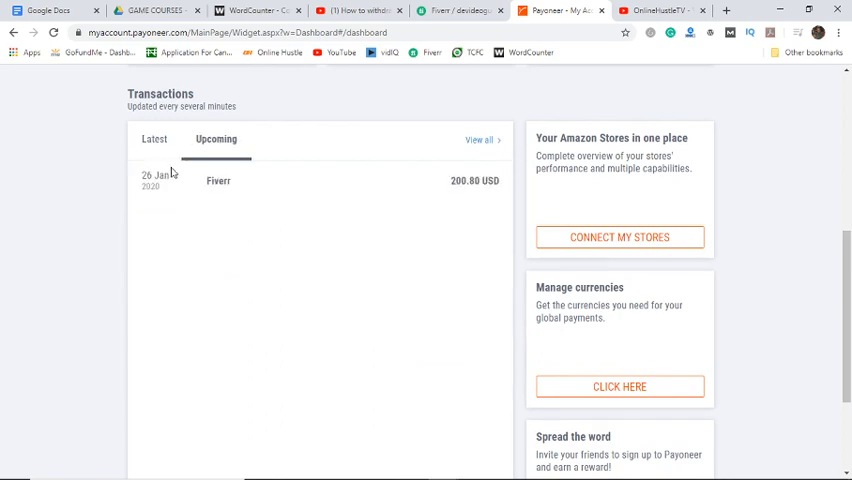
{"action": "left_click", "coordinate": [154, 139]}
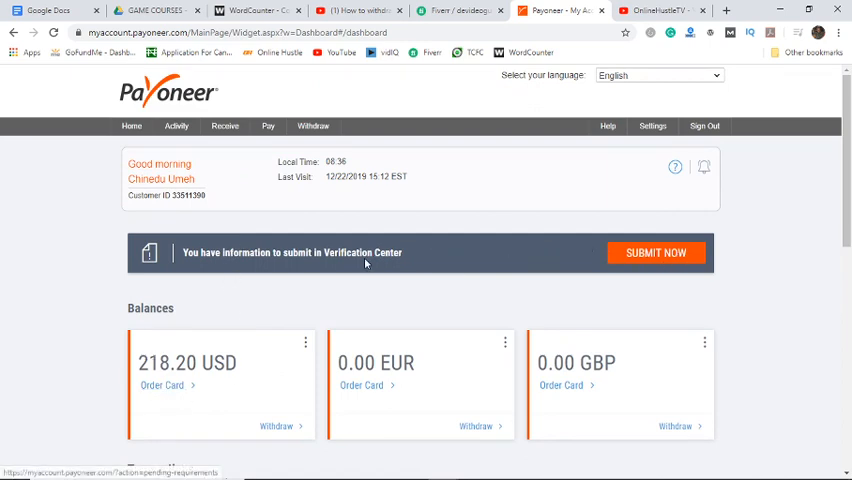
{"action": "mouse_move", "coordinate": [513, 248]}
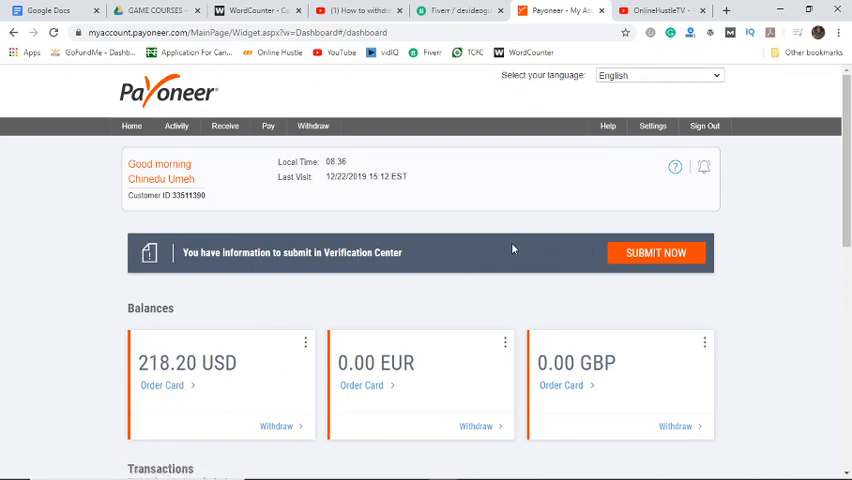
{"action": "scroll", "scroll_direction": "down", "scroll_amount": 3}
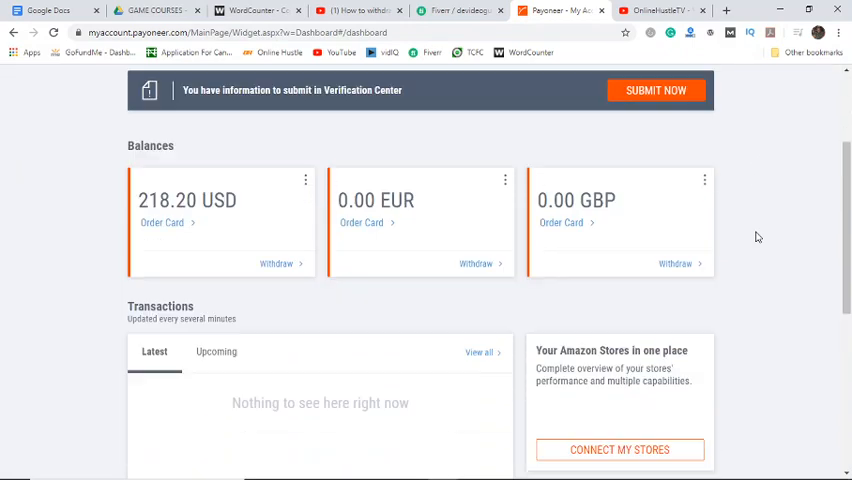
{"action": "scroll", "scroll_direction": "up", "scroll_amount": 3}
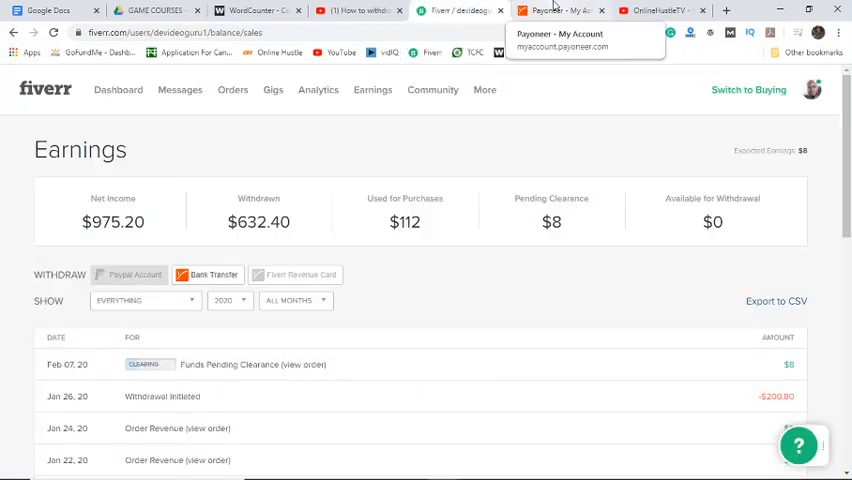
Glance at the YouTube videos tab, then return to the 218.20 USD Payoneer dashboard
{"action": "left_click", "coordinate": [560, 10]}
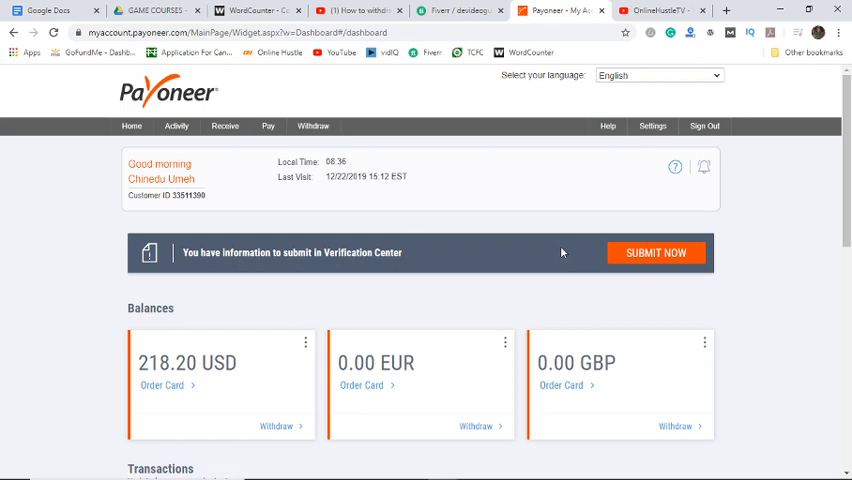
{"action": "mouse_move", "coordinate": [561, 252]}
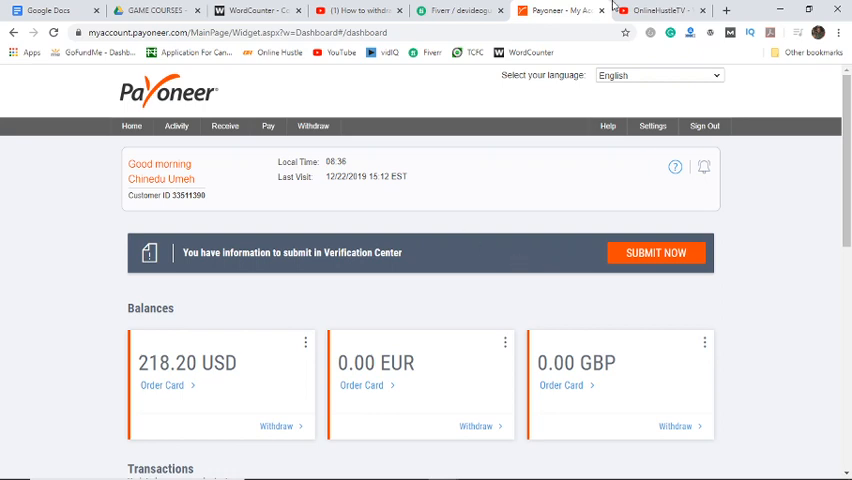
{"action": "left_click", "coordinate": [658, 10]}
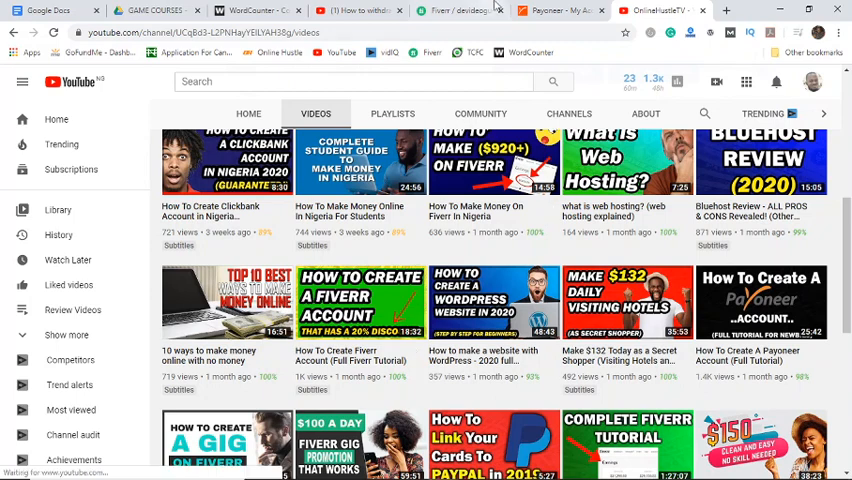
{"action": "left_click", "coordinate": [560, 10]}
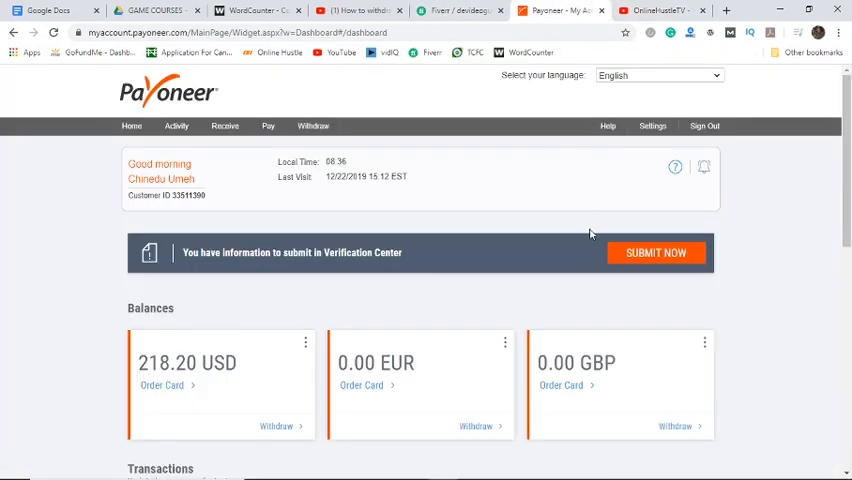
{"action": "mouse_move", "coordinate": [772, 293]}
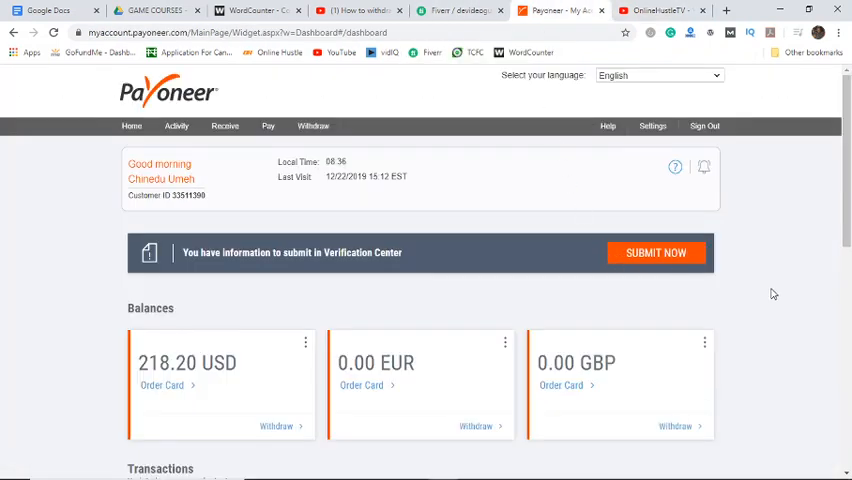